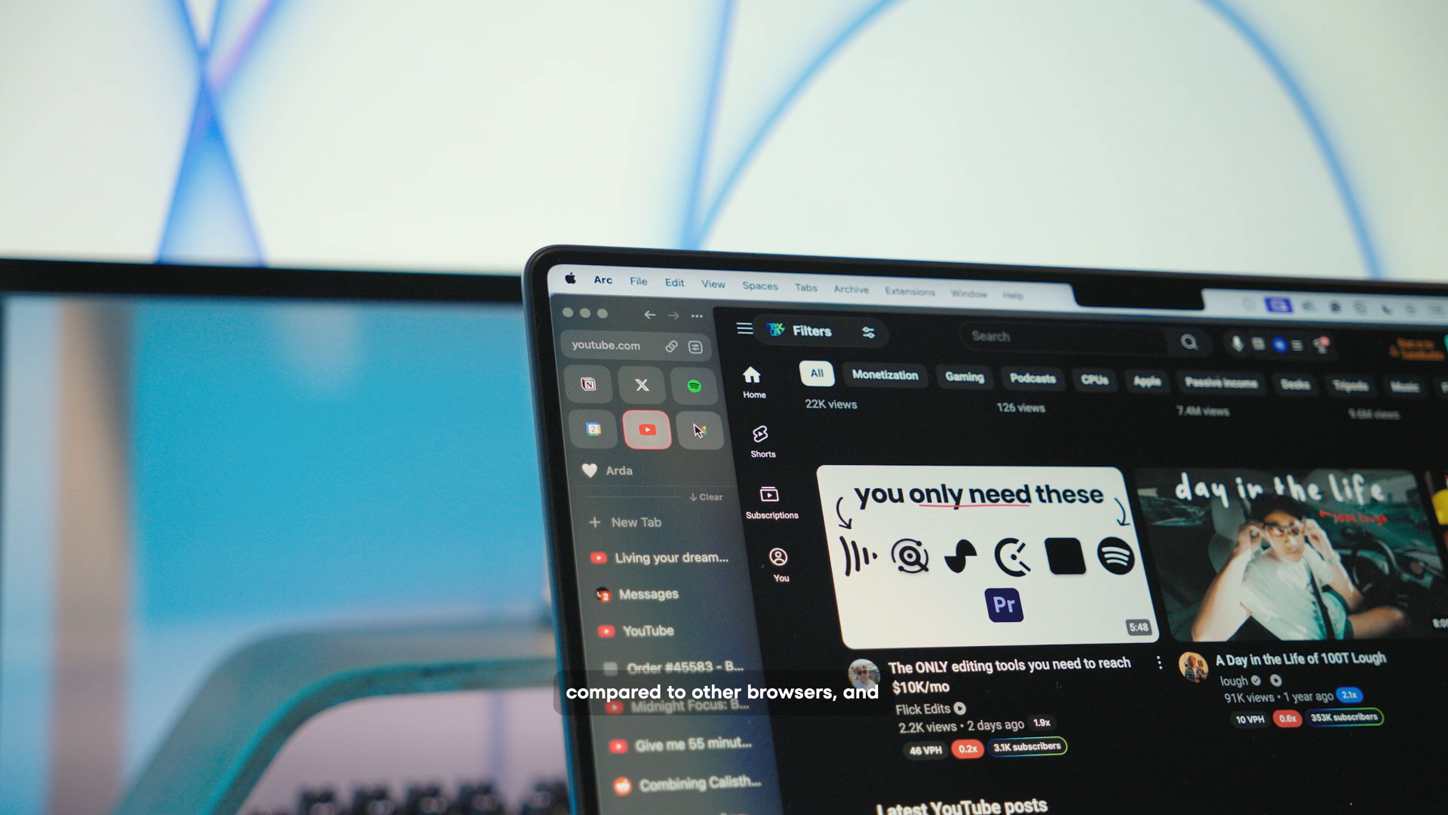
# Step: Open the 'How To Actually Achieve Your Goals in 2025' video full width
pyautogui.click(700, 429)
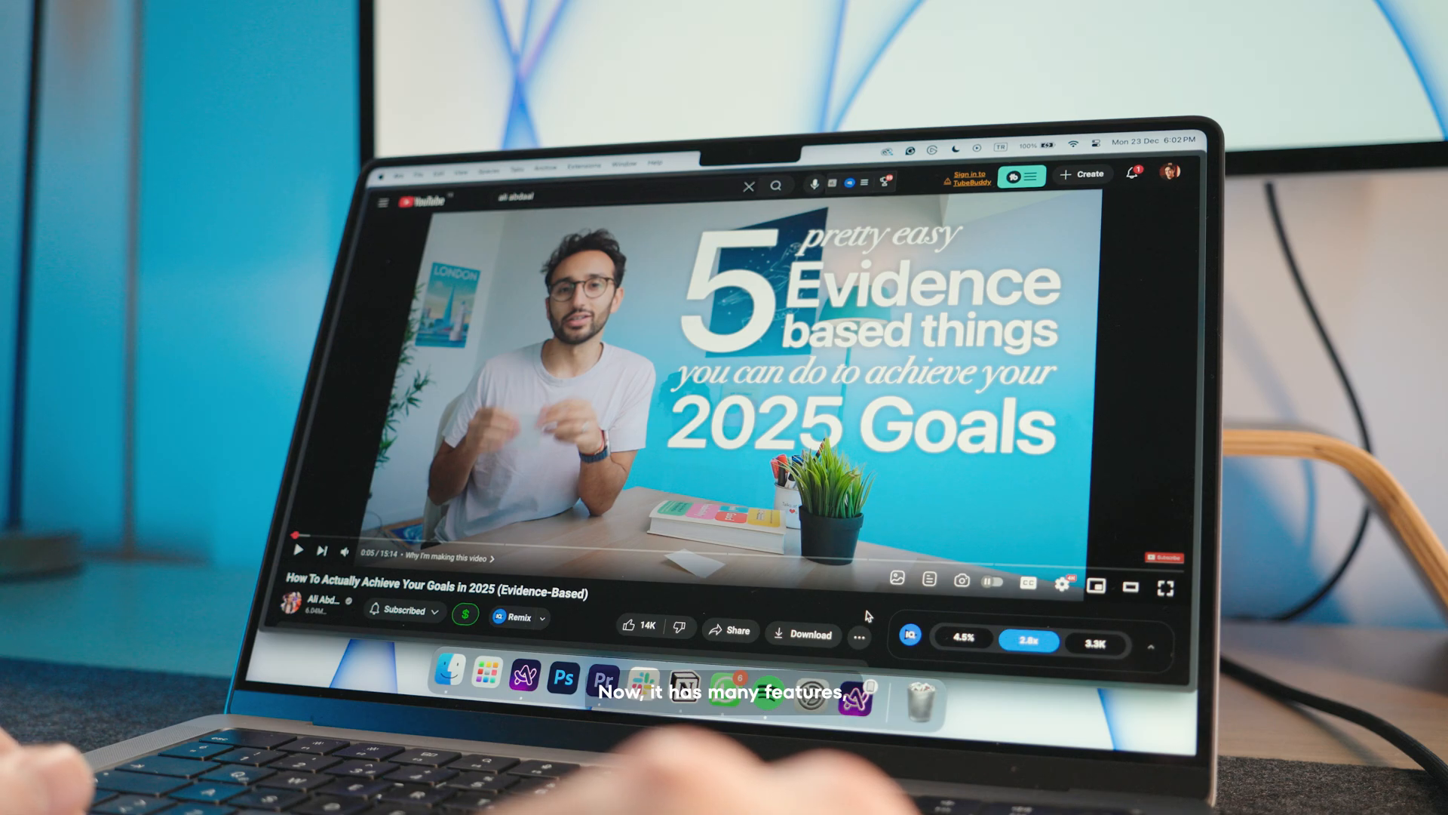
# Step: Scroll the Forbes page in a new tab with the sidebar visible
pyautogui.scroll(-3)
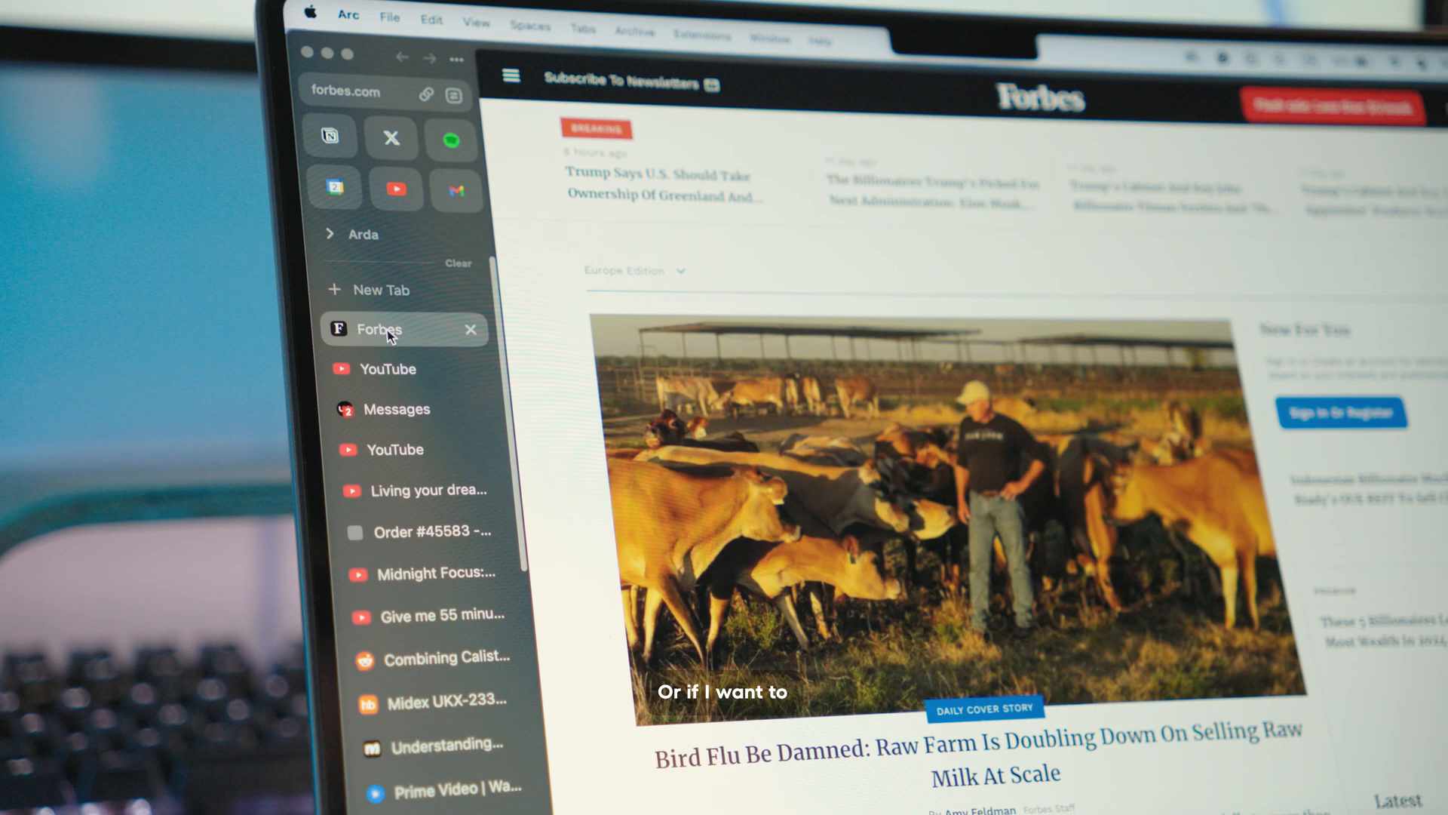
# Step: Pair the YouTube and Forbes tabs into one split view, then scroll the feed
pyautogui.click(387, 369)
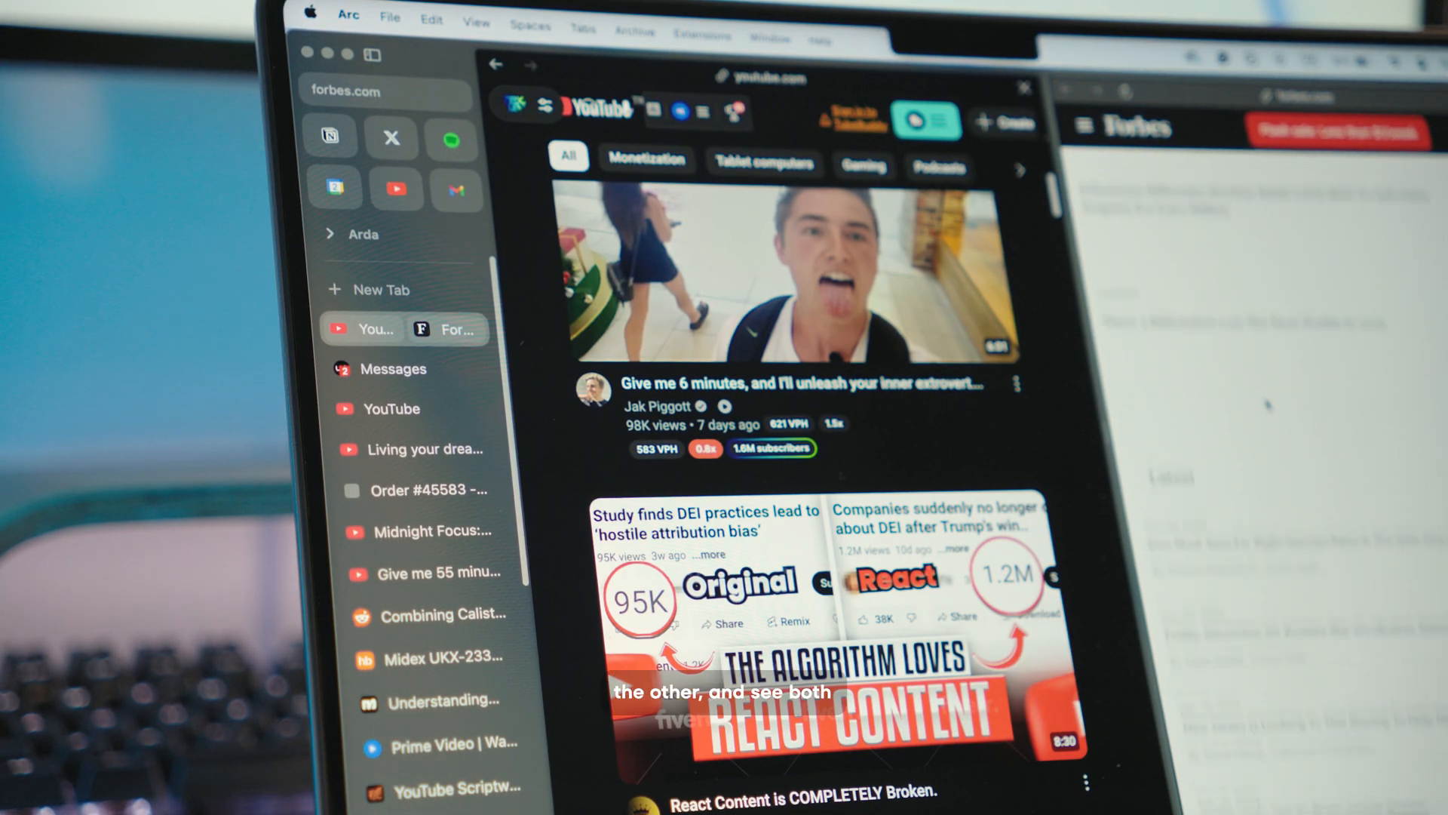
pyautogui.scroll(-3)
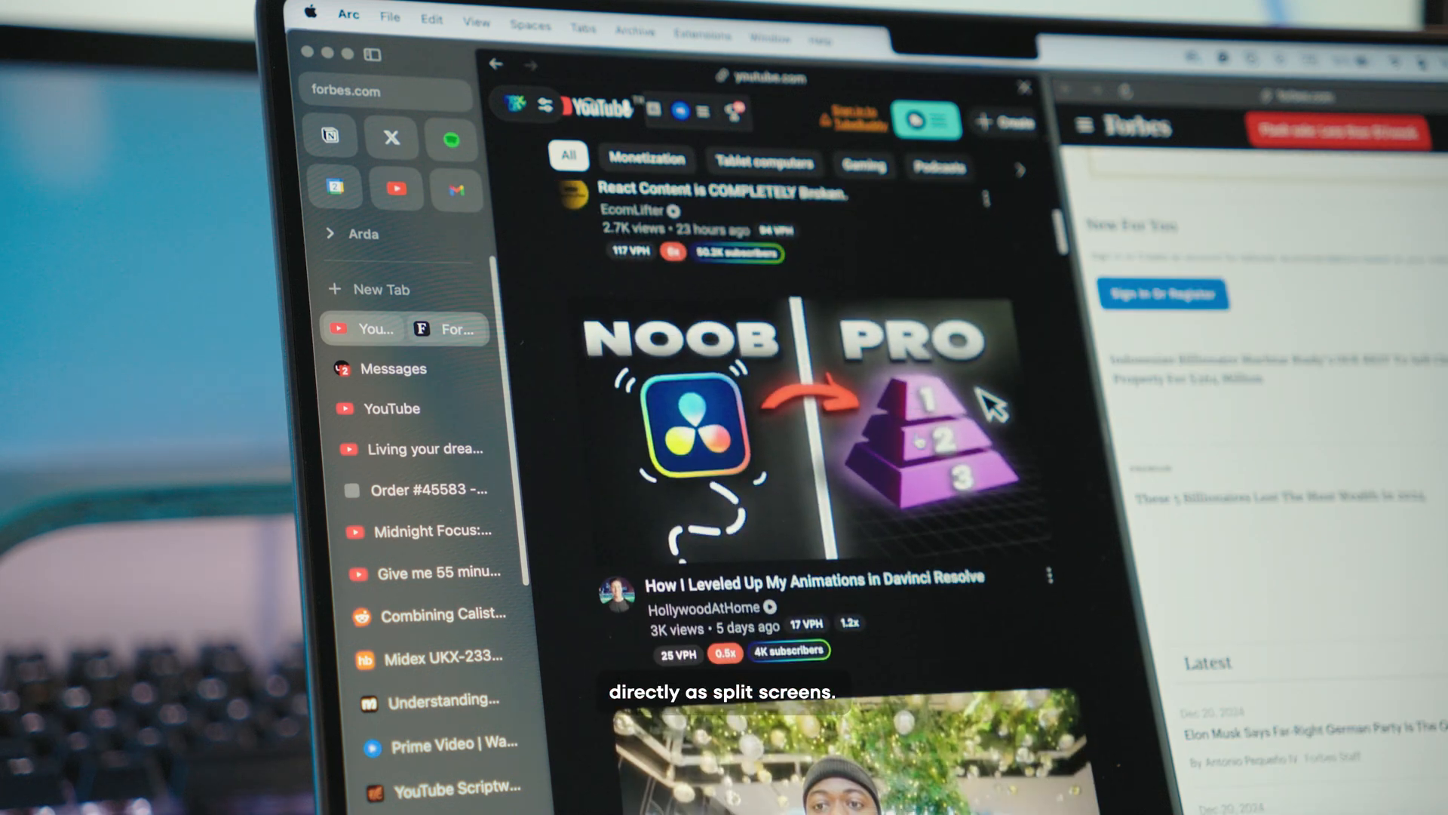
pyautogui.scroll(-3)
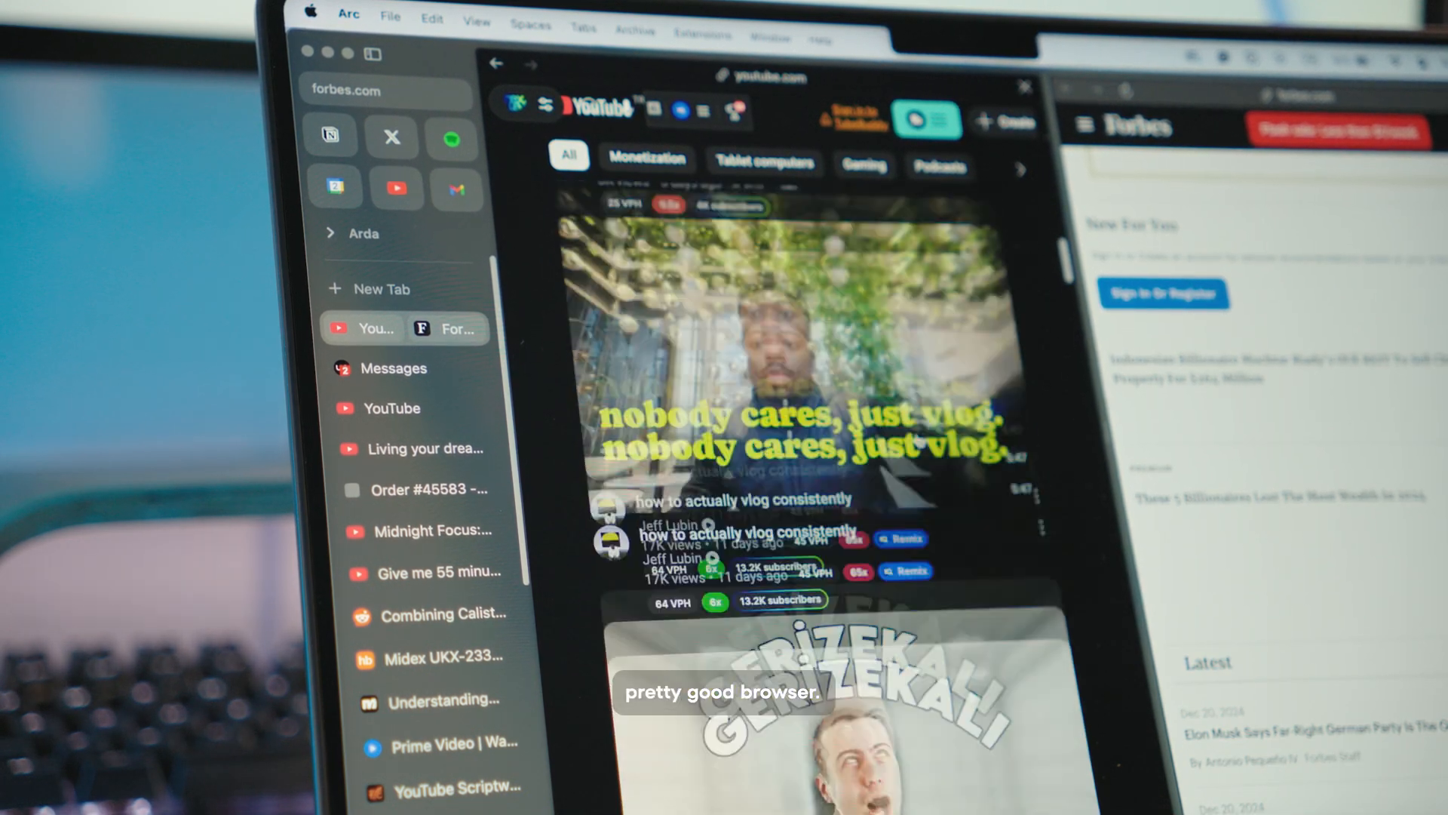